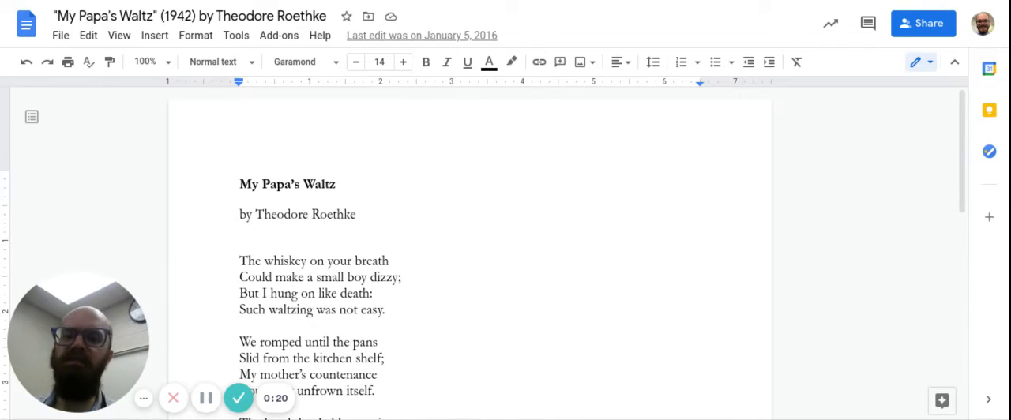
scroll("down", 3)
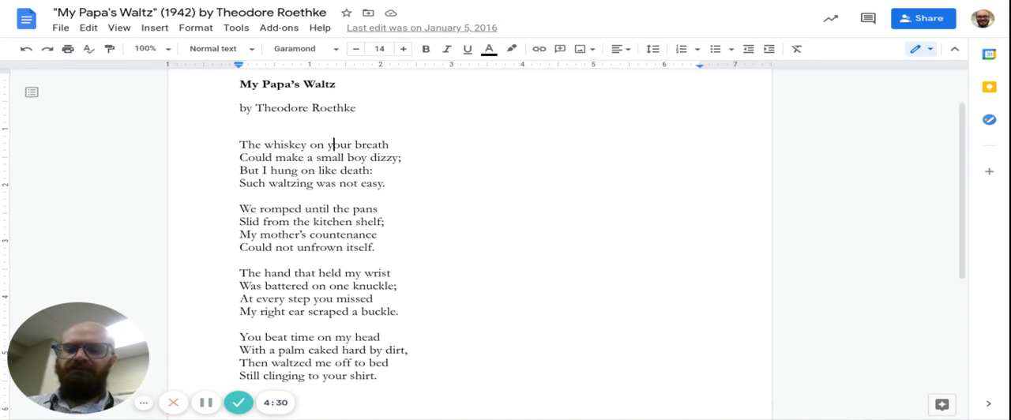
mouse_move(238, 402)
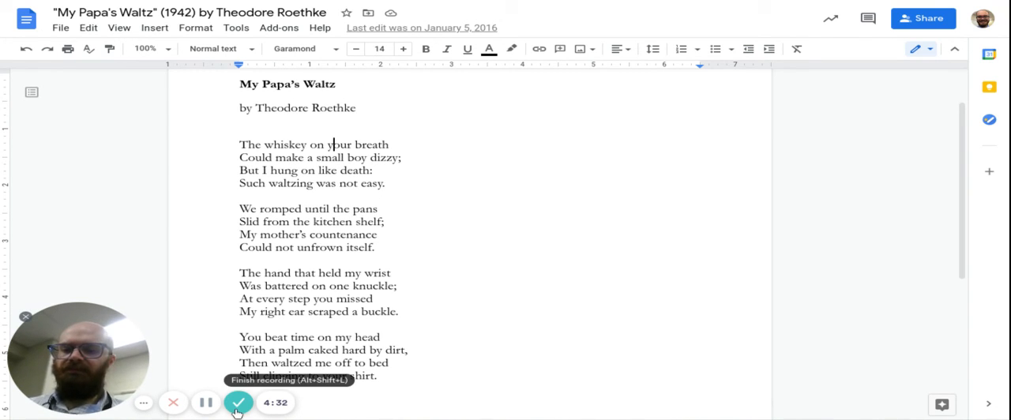